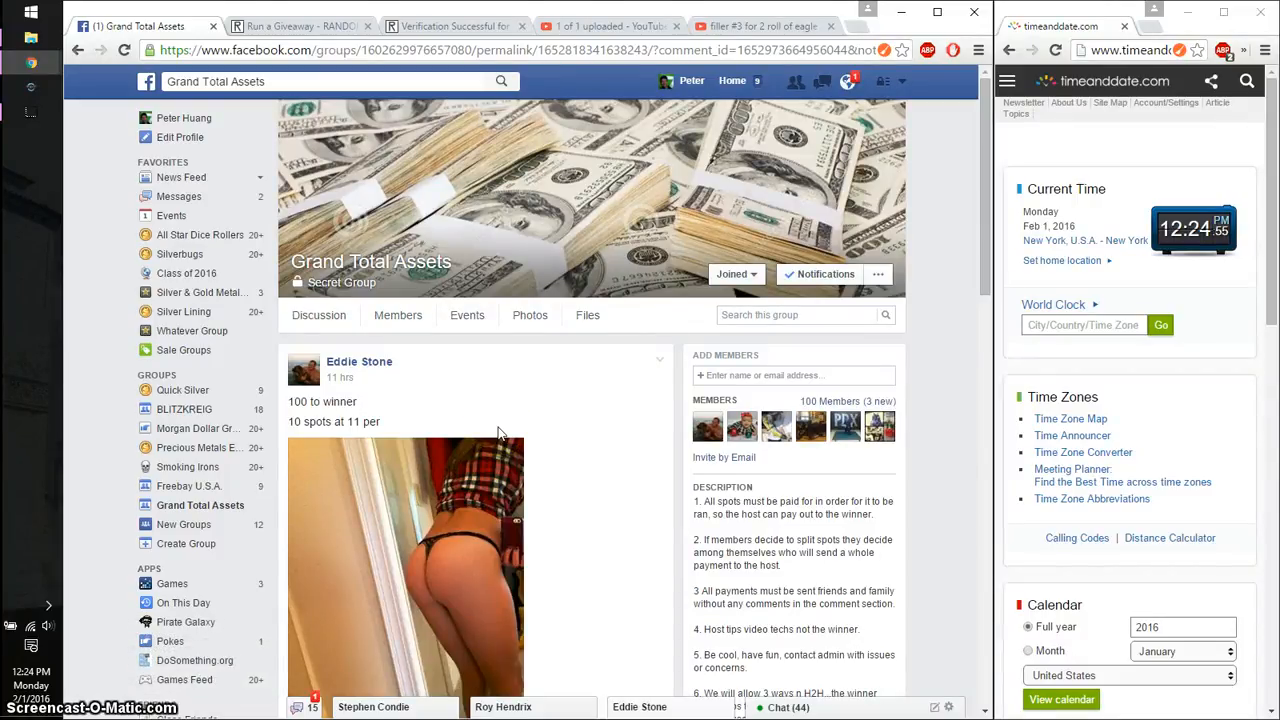
# Post a 'live' comment under the raffle post in the Grand Total Assets group.
pyautogui.scroll(-3)
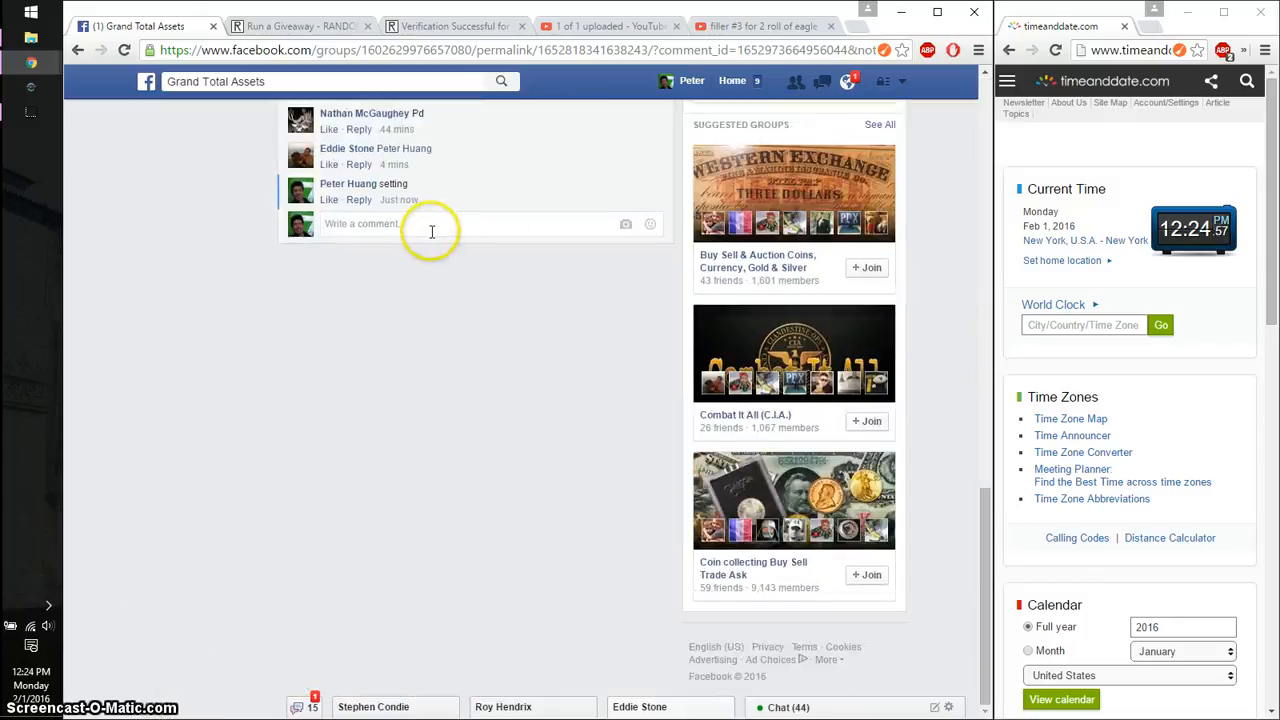
pyautogui.write('live')
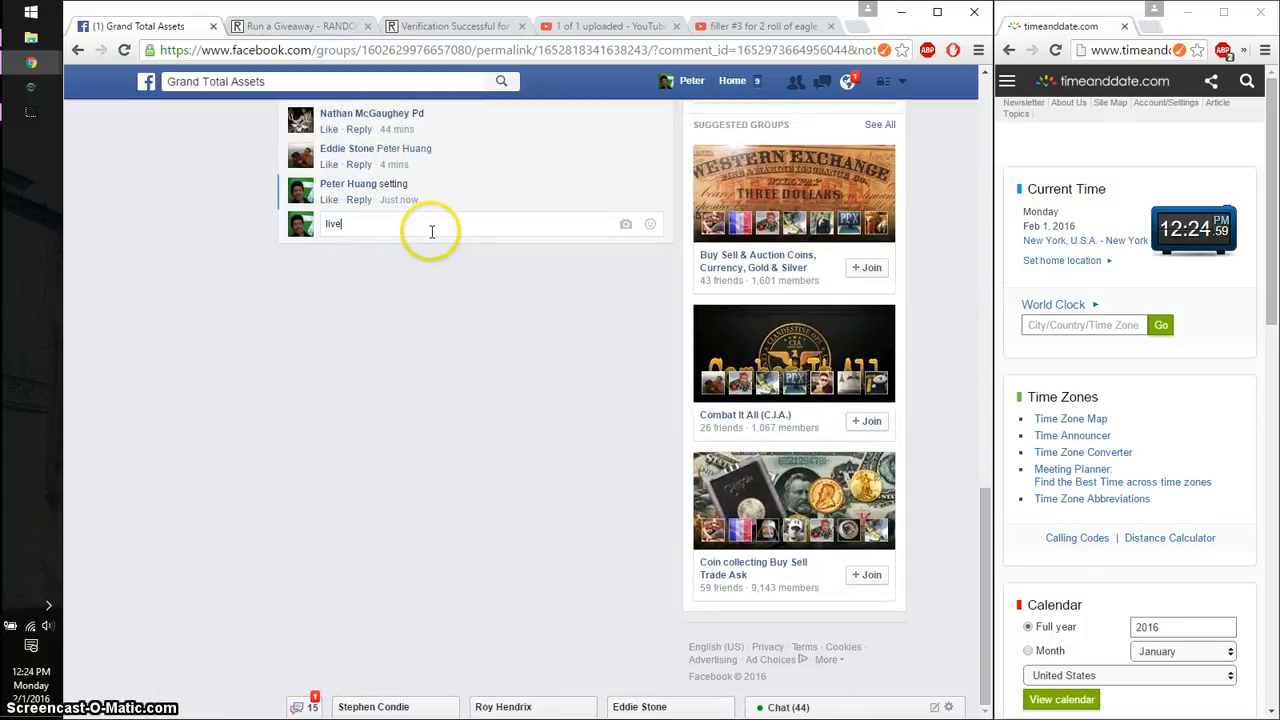
pyautogui.press('enter')
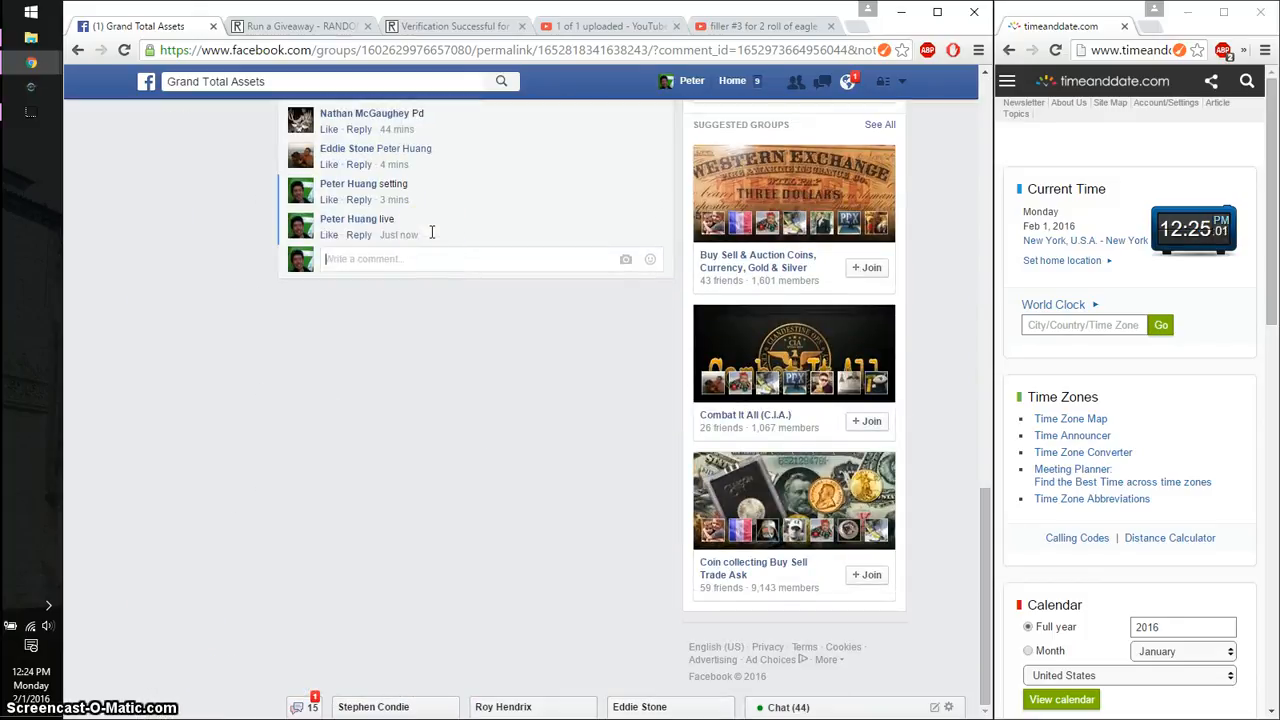
pyautogui.moveTo(400, 236)
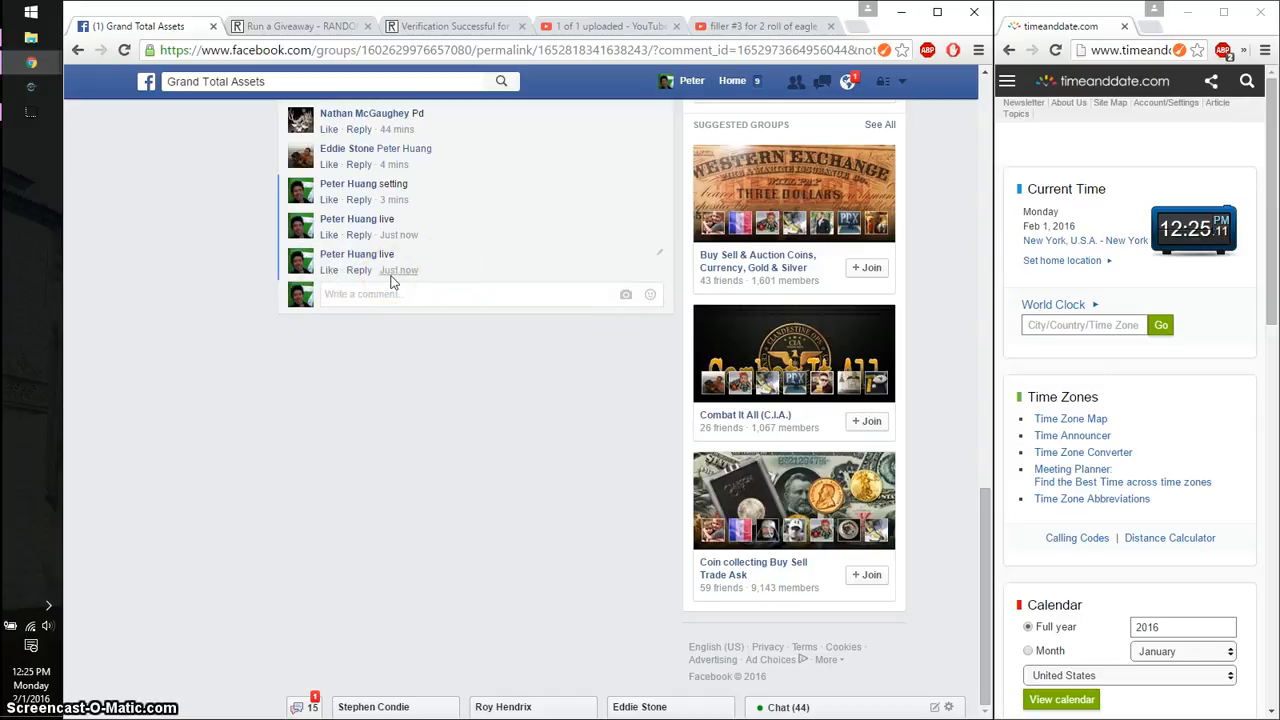
pyautogui.moveTo(398, 270)
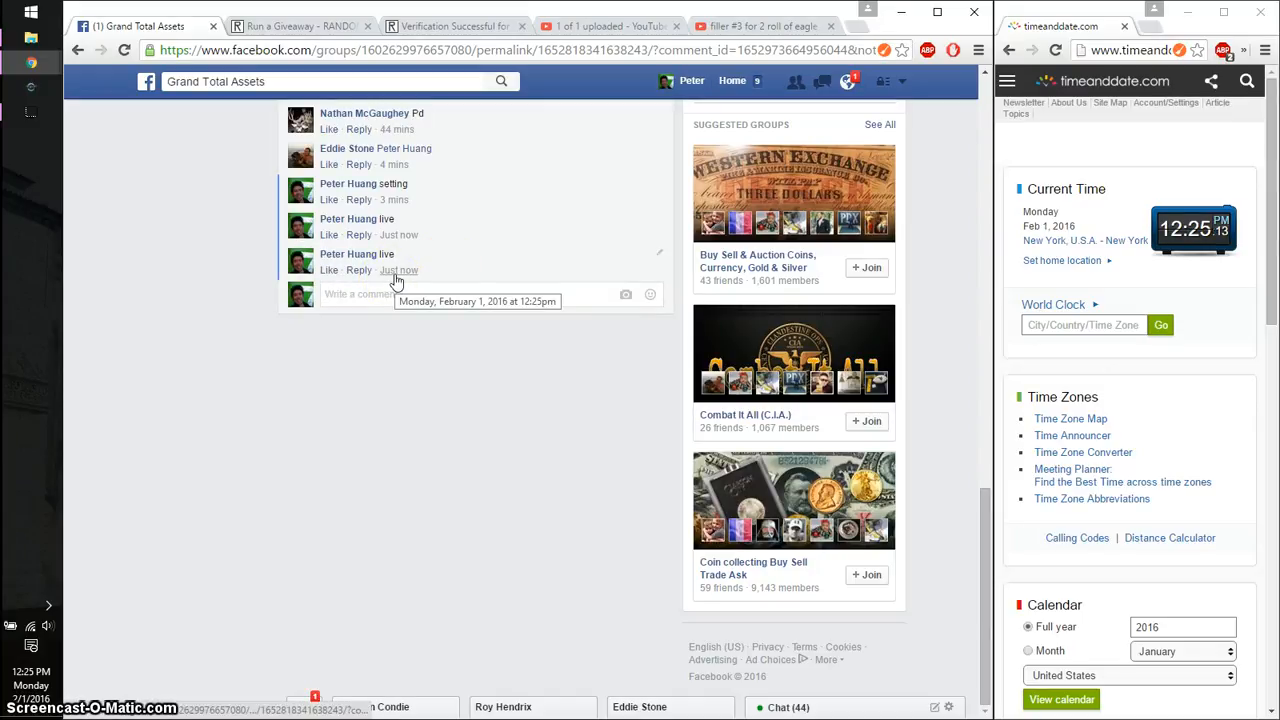
pyautogui.moveTo(258, 264)
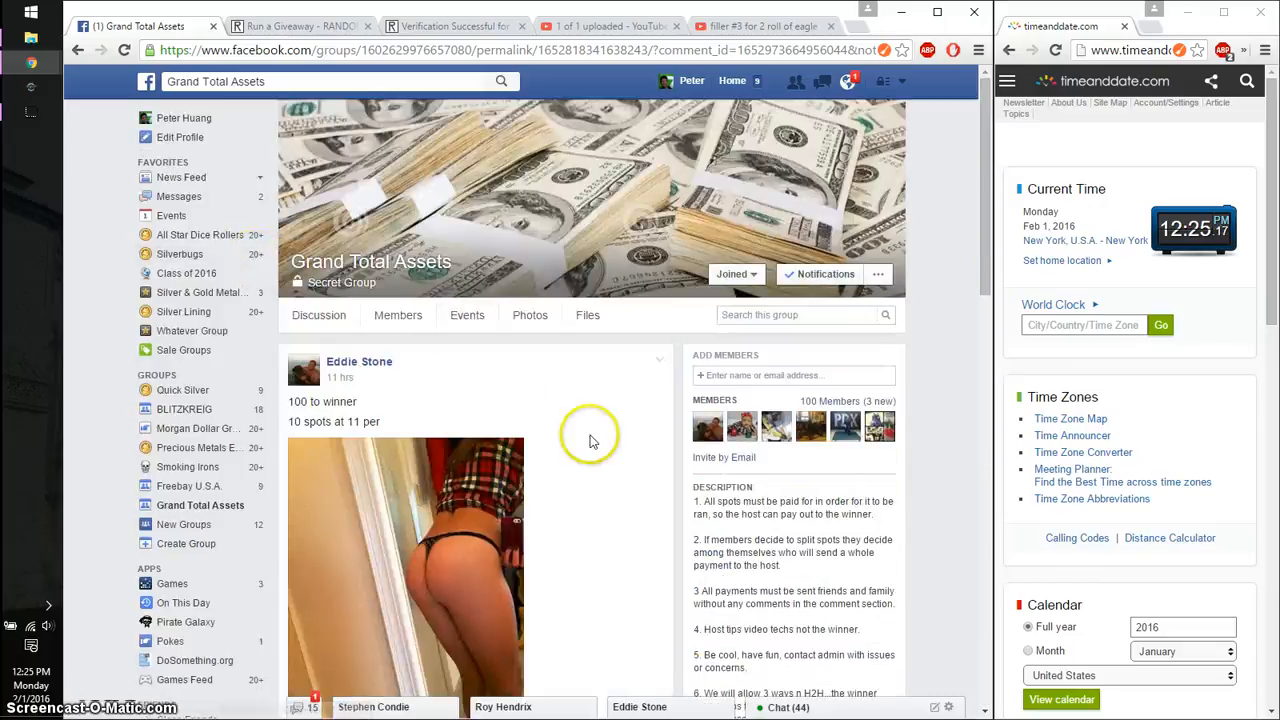
# Copy the 1-10 spot list from the comments and switch to the RANDOM.ORG tab.
pyautogui.scroll(-3)
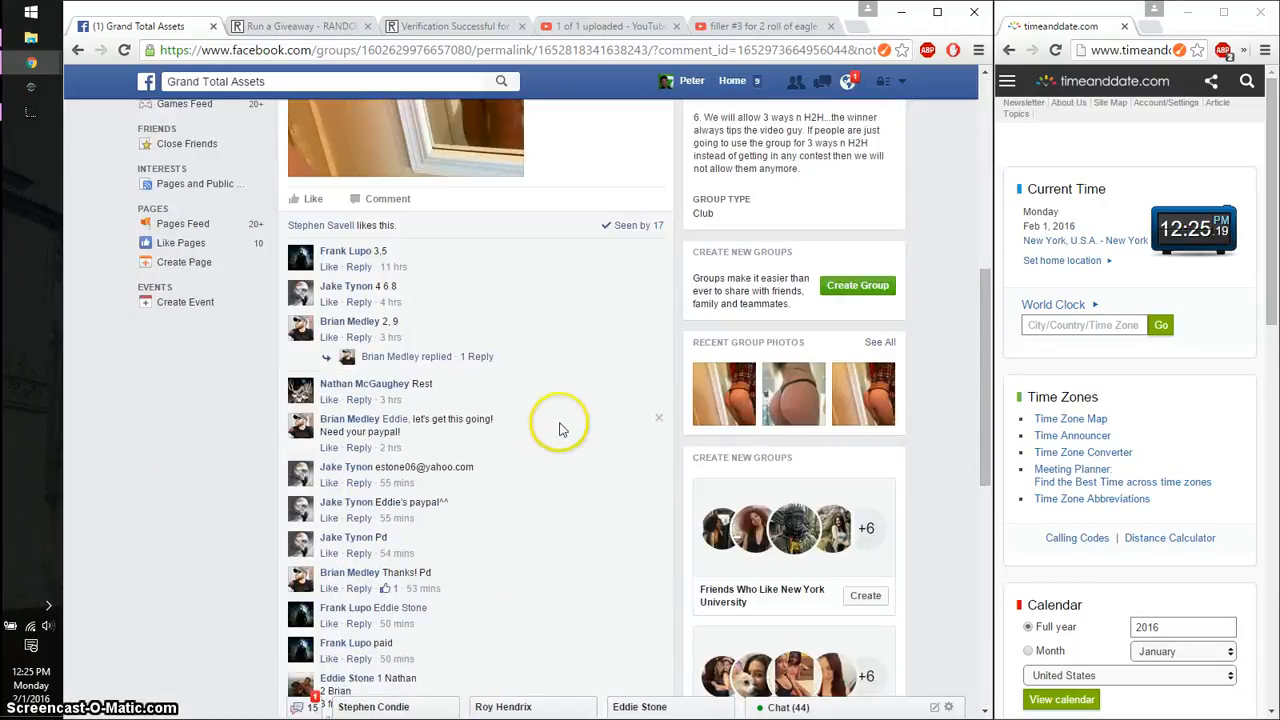
pyautogui.scroll(-3)
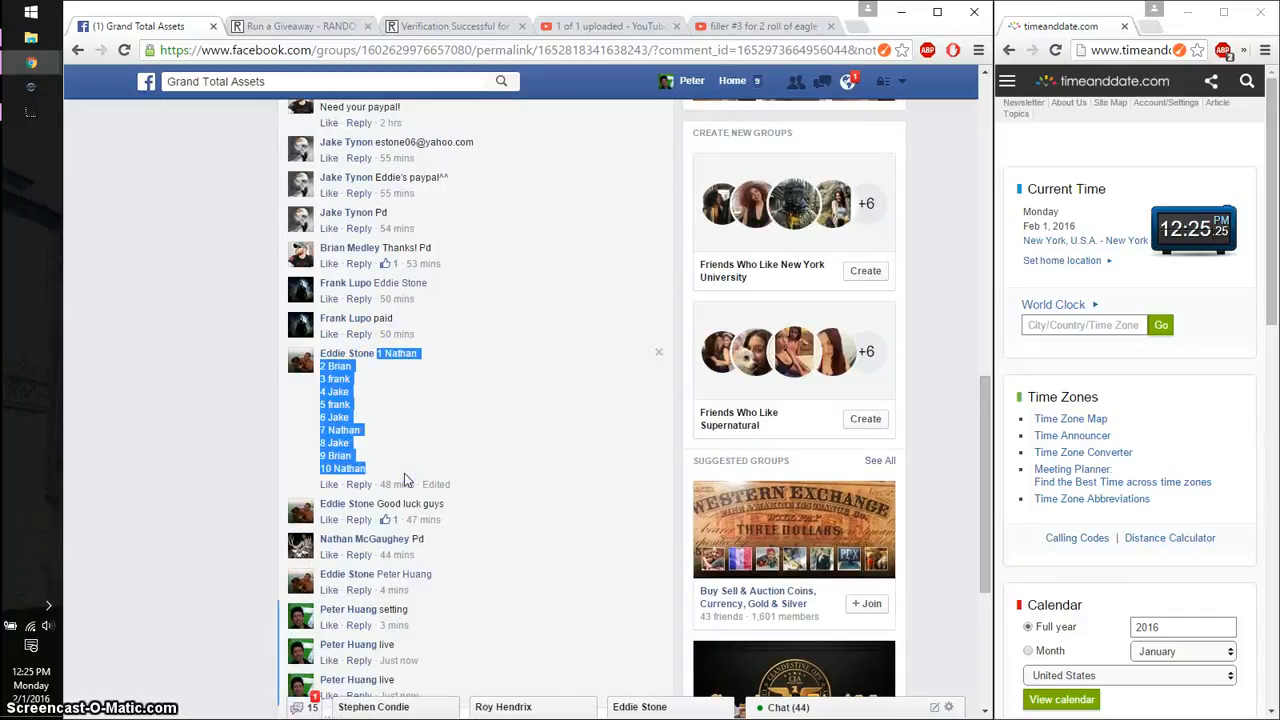
pyautogui.click(296, 24)
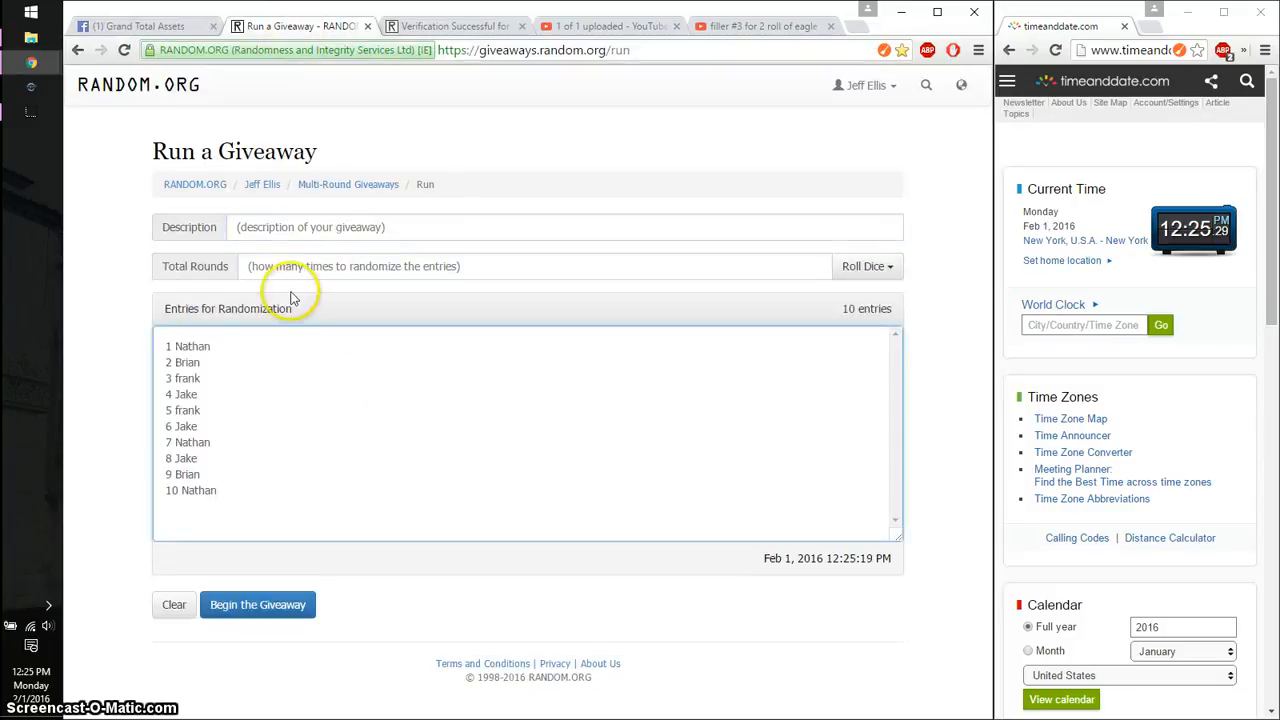
# Enter the description '100 to winner' and roll 2d6 for a total of 8 rounds.
pyautogui.write('100')
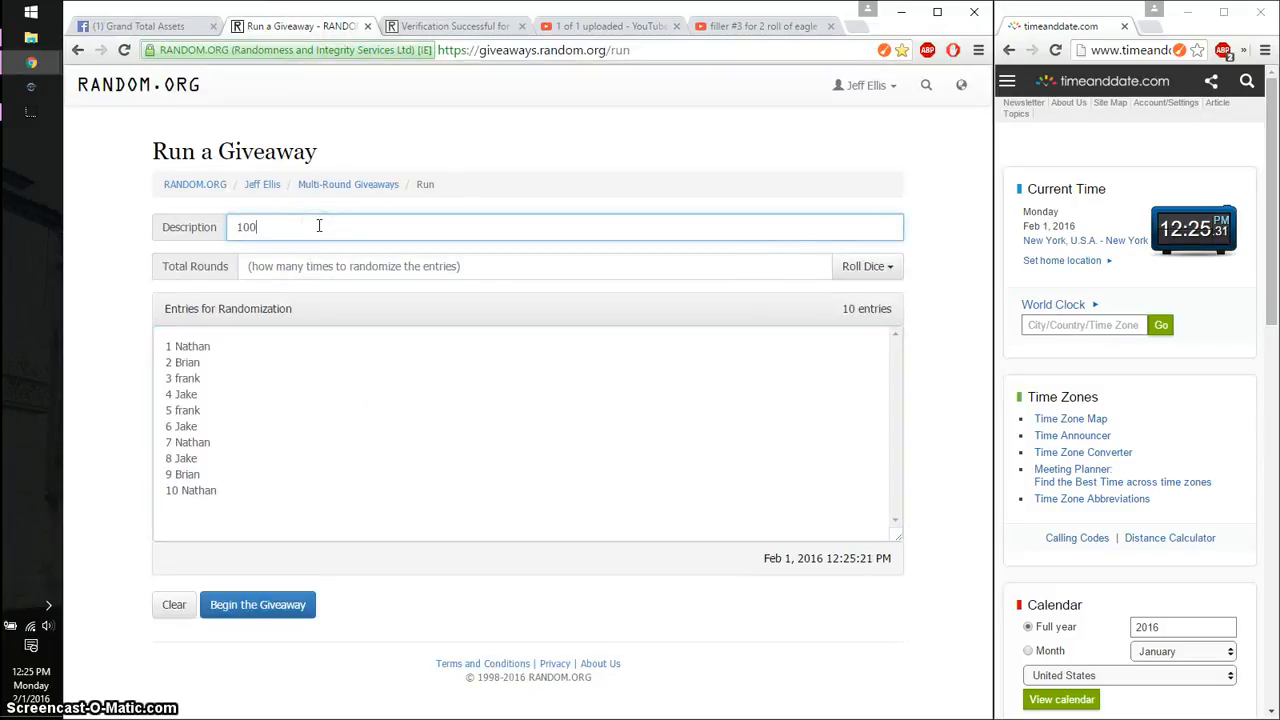
pyautogui.write('to wine')
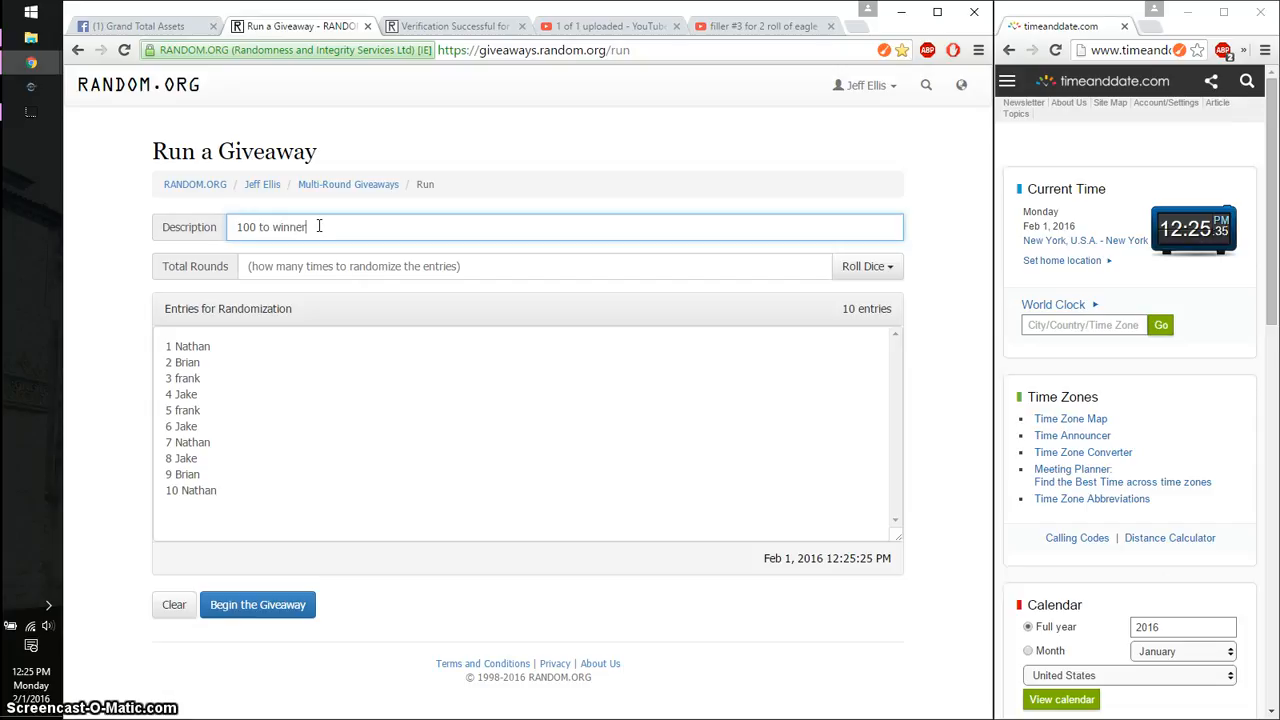
pyautogui.click(864, 266)
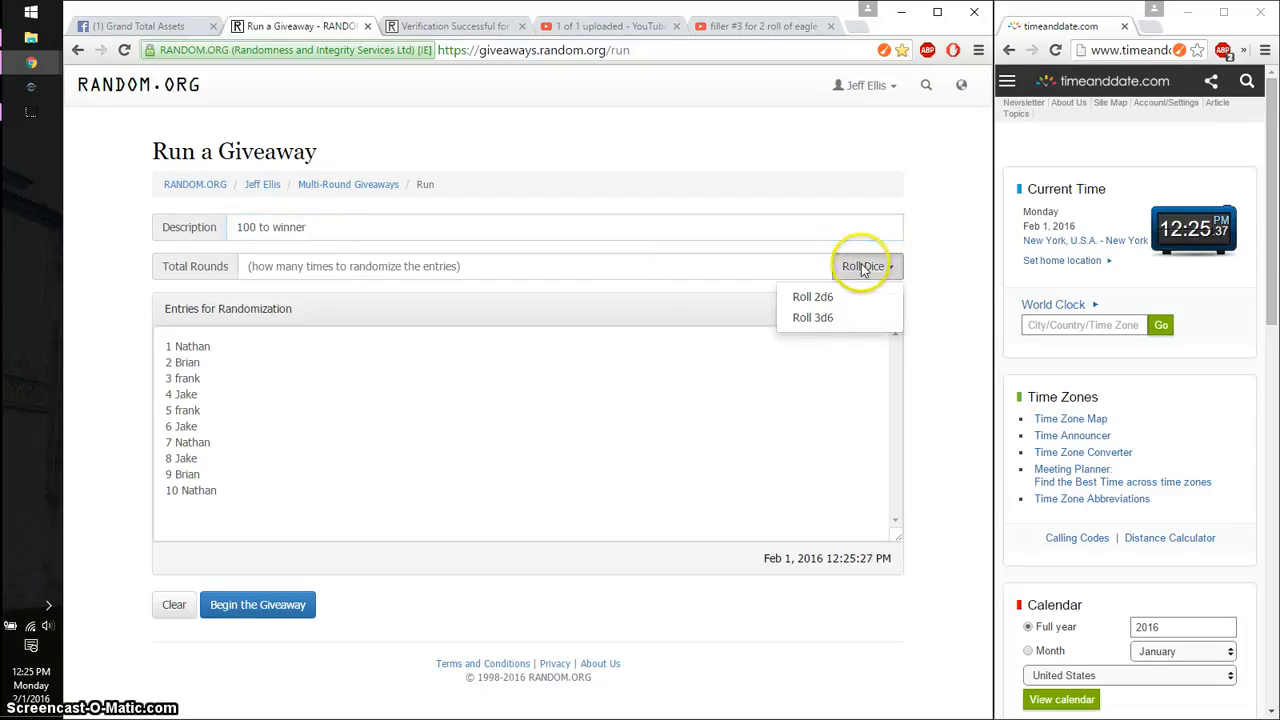
pyautogui.click(812, 296)
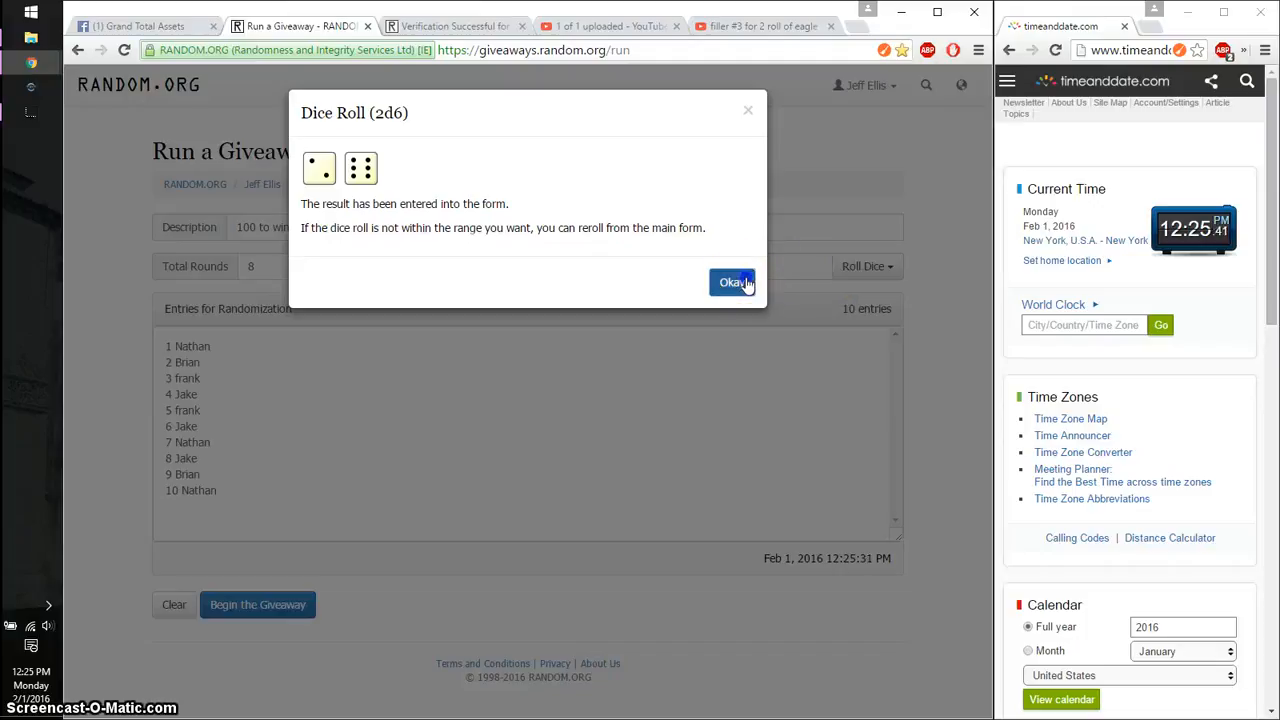
pyautogui.click(732, 282)
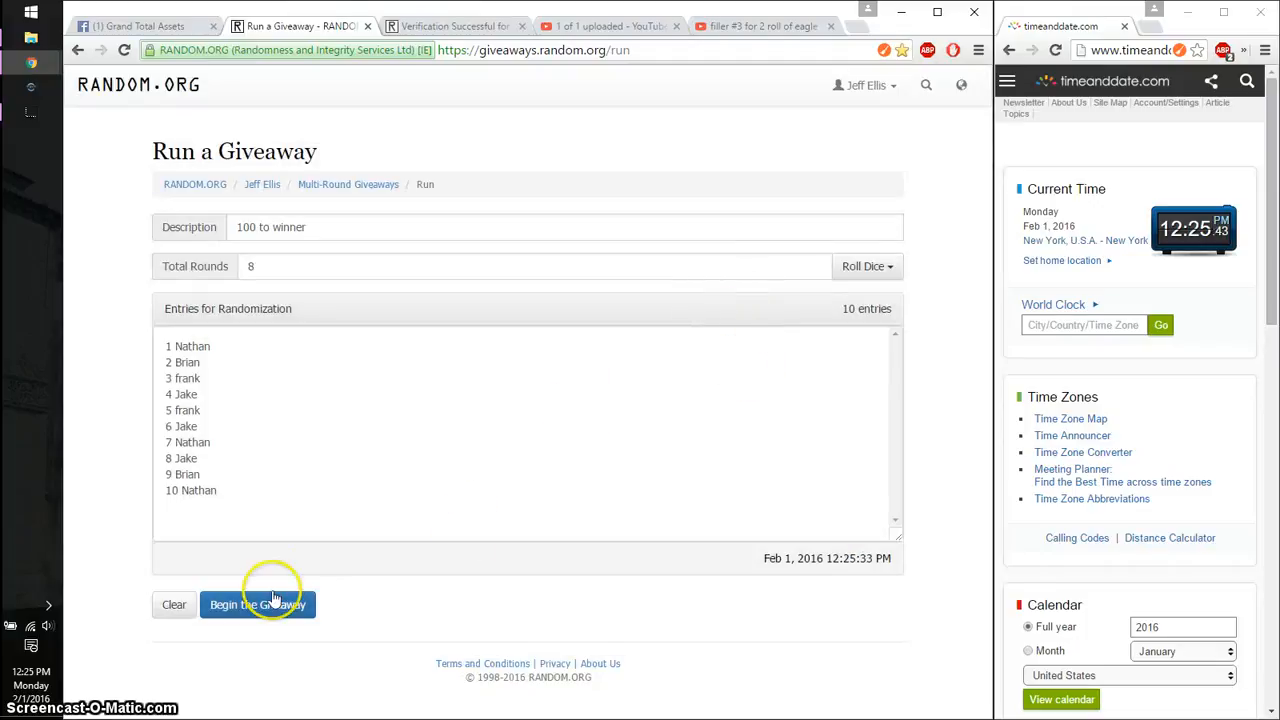
# Begin the giveaway and run rounds 1 through 7, then return to the Facebook post.
pyautogui.click(256, 604)
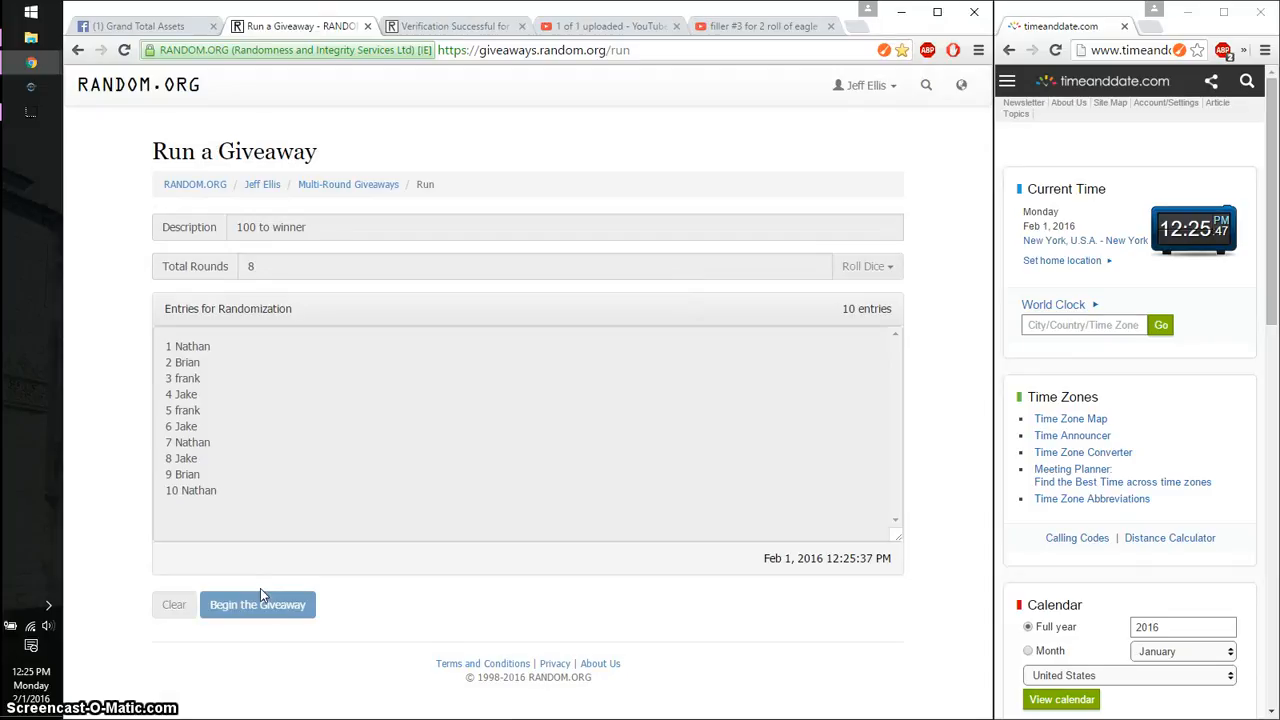
pyautogui.click(256, 604)
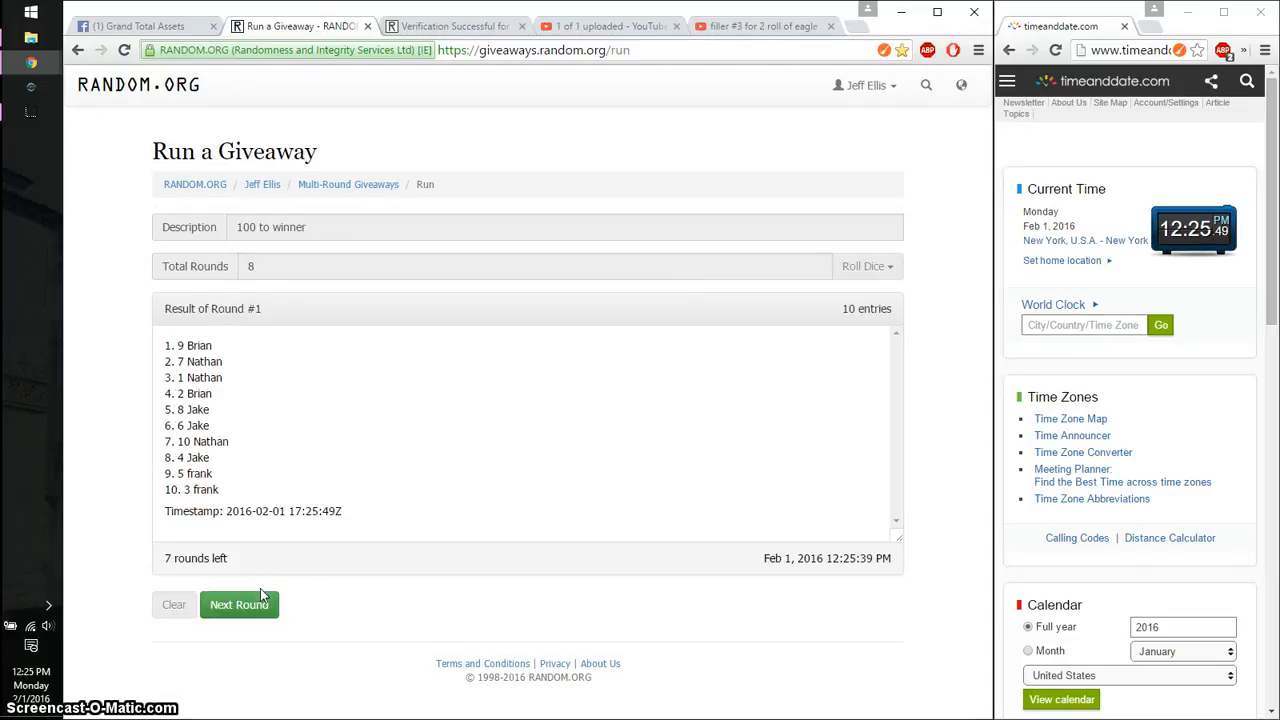
pyautogui.click(240, 604)
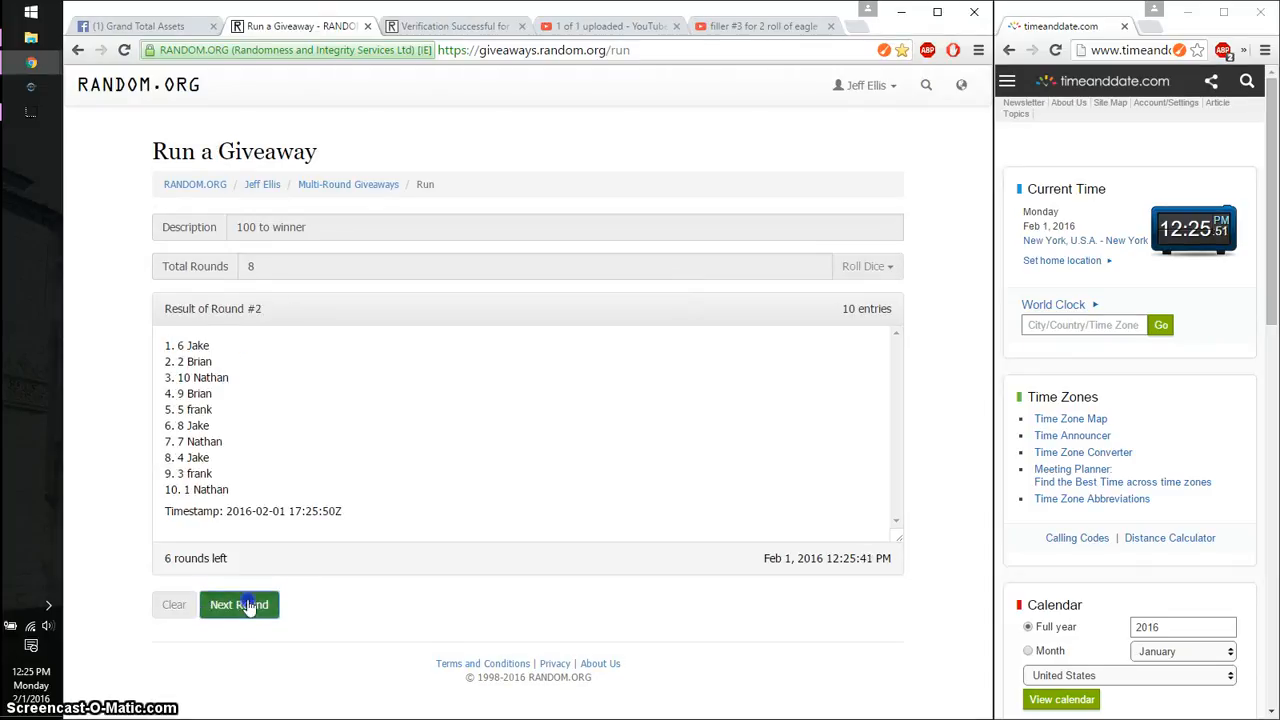
pyautogui.click(240, 604)
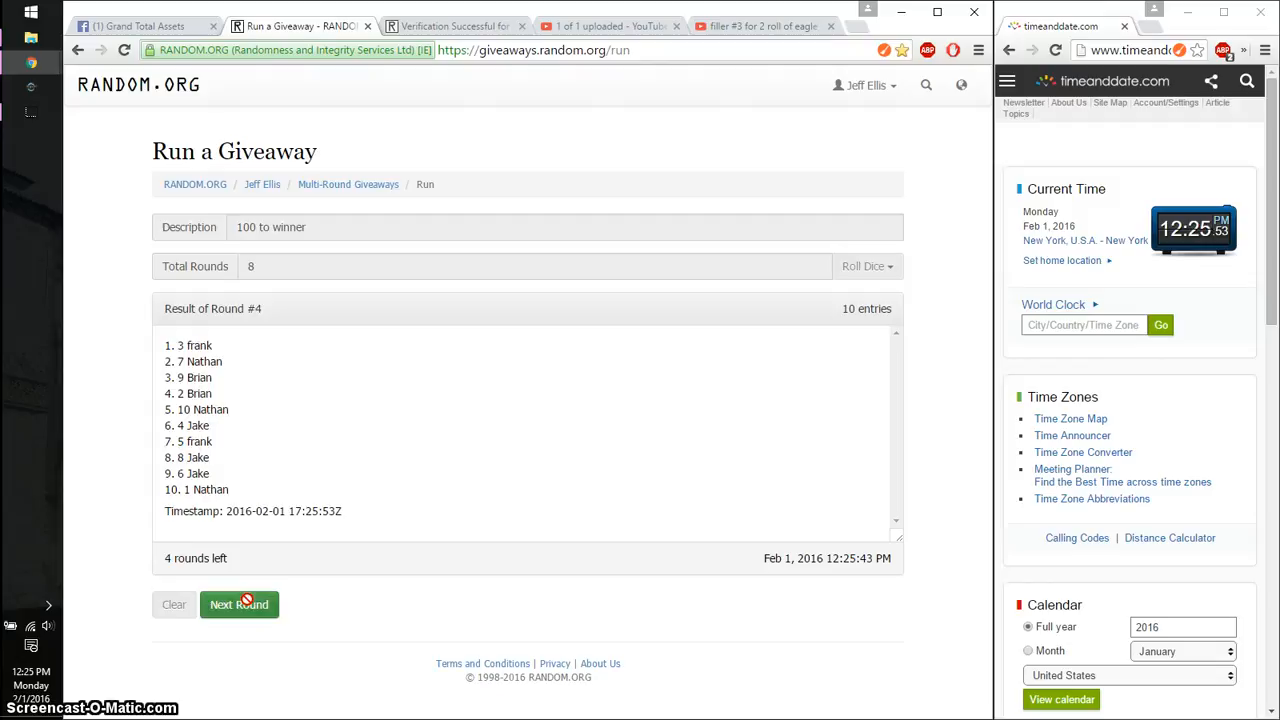
pyautogui.click(240, 604)
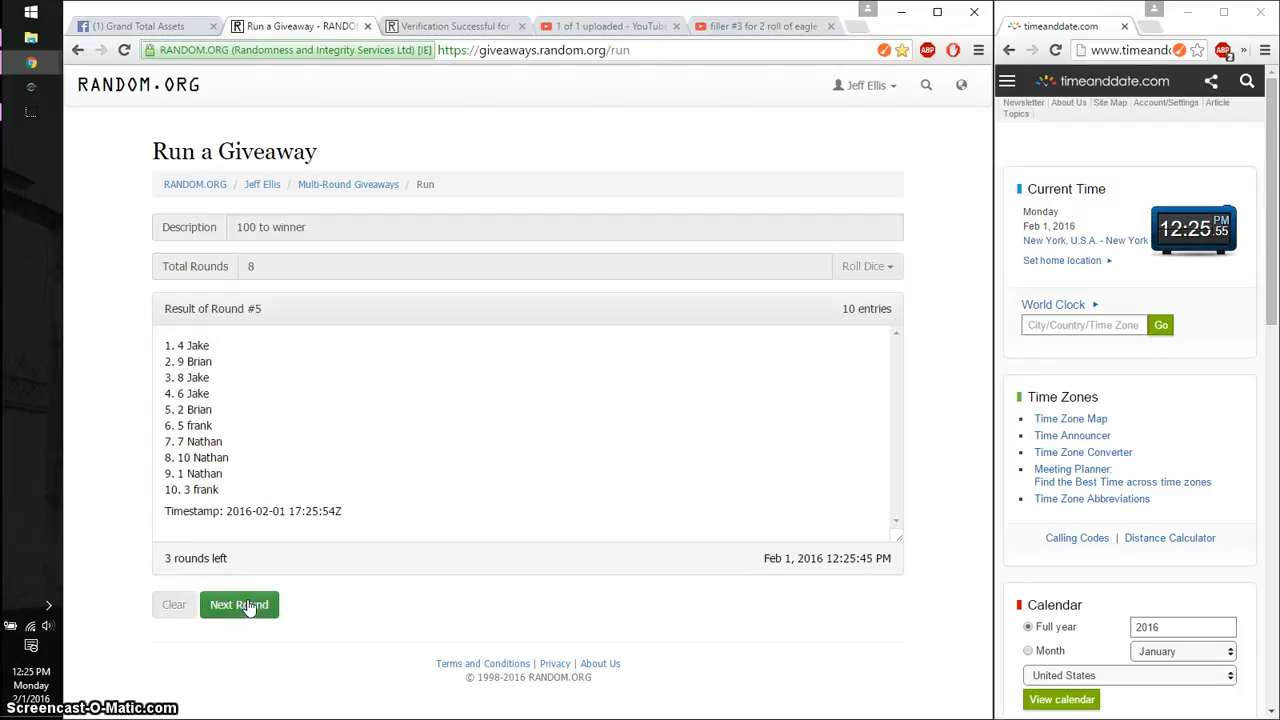
pyautogui.click(240, 604)
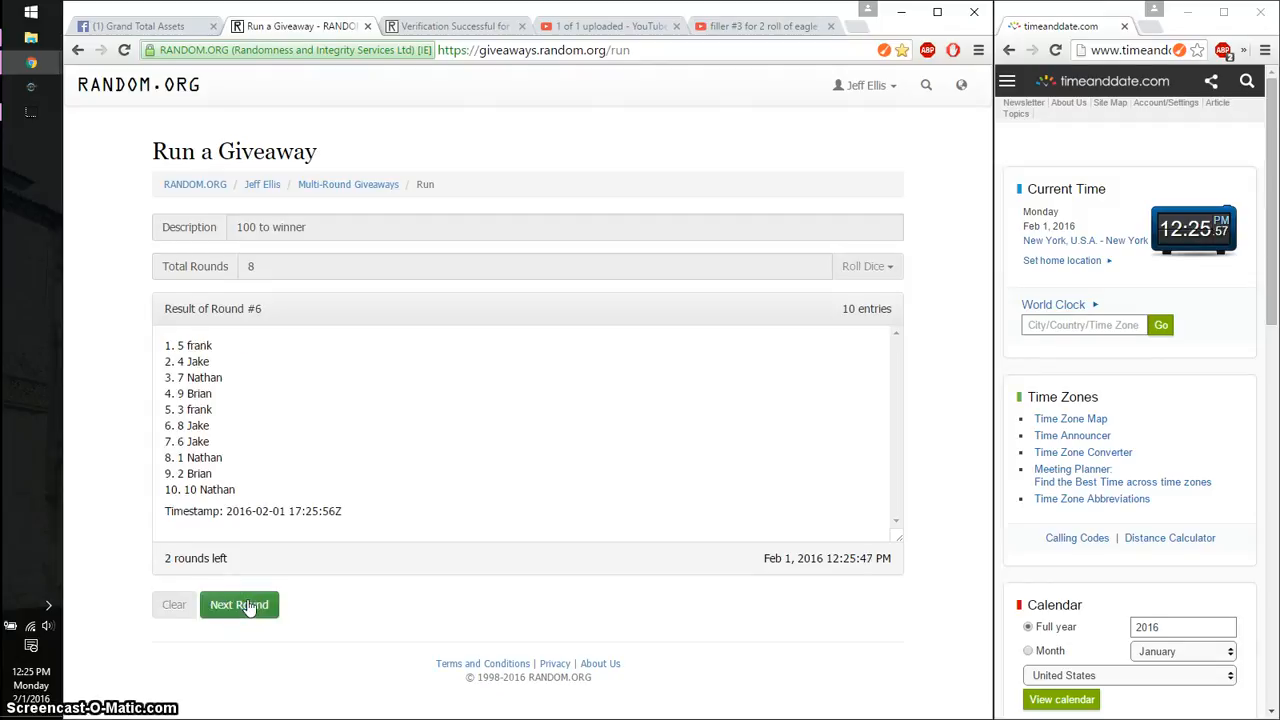
pyautogui.click(240, 604)
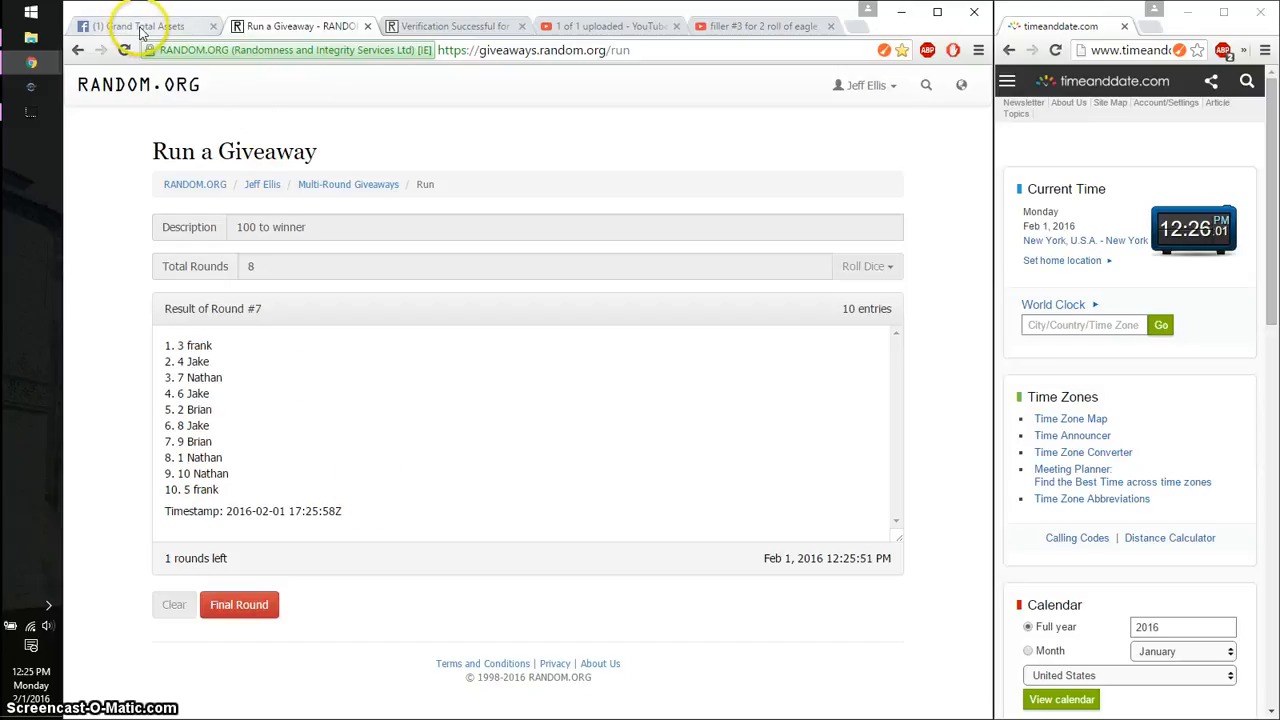
pyautogui.click(140, 24)
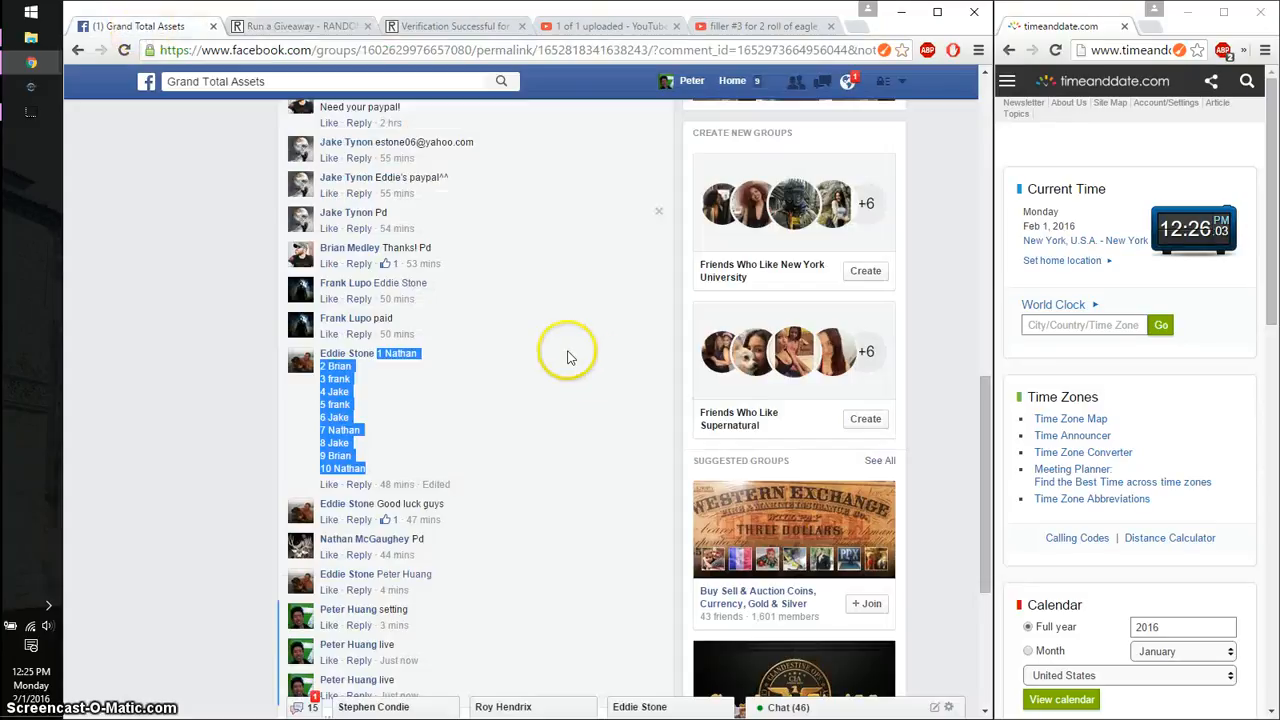
# Post a 'good luck' comment on the raffle post and return to the giveaway page.
pyautogui.scroll(-3)
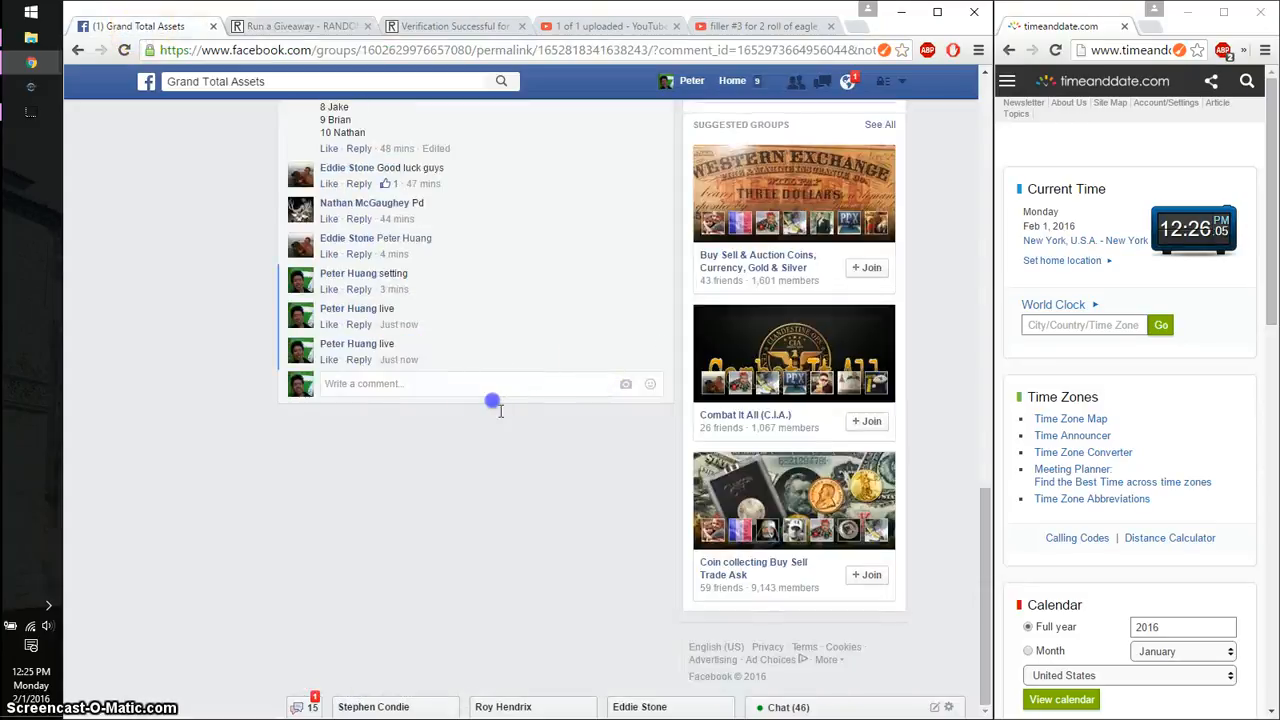
pyautogui.write('goo')
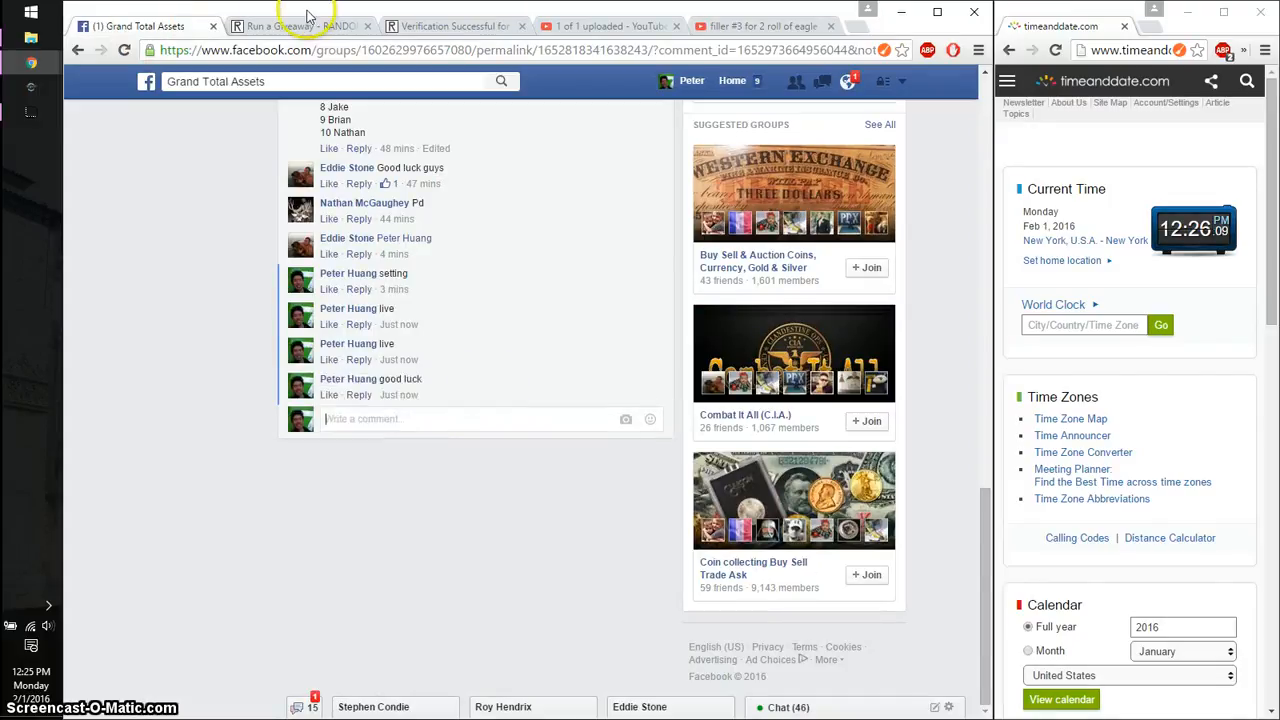
pyautogui.click(290, 24)
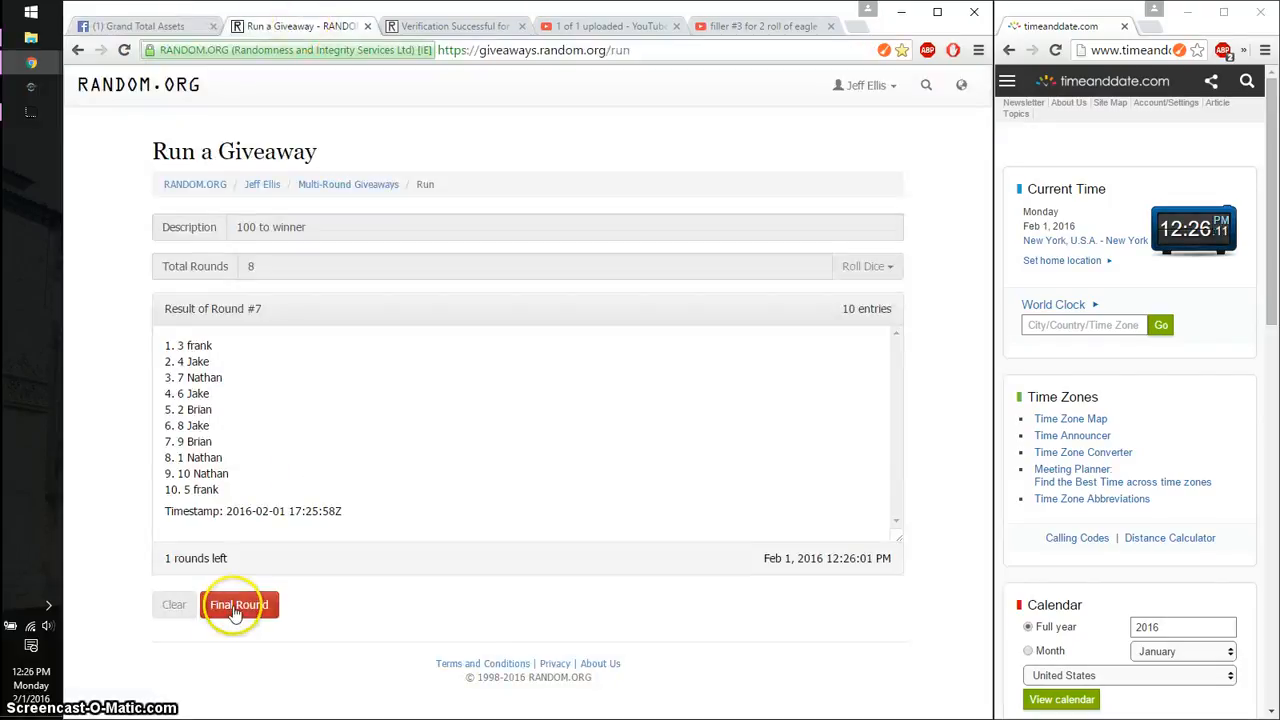
# Run the eighth final round with its verification code, then post 'done' on Facebook.
pyautogui.click(238, 604)
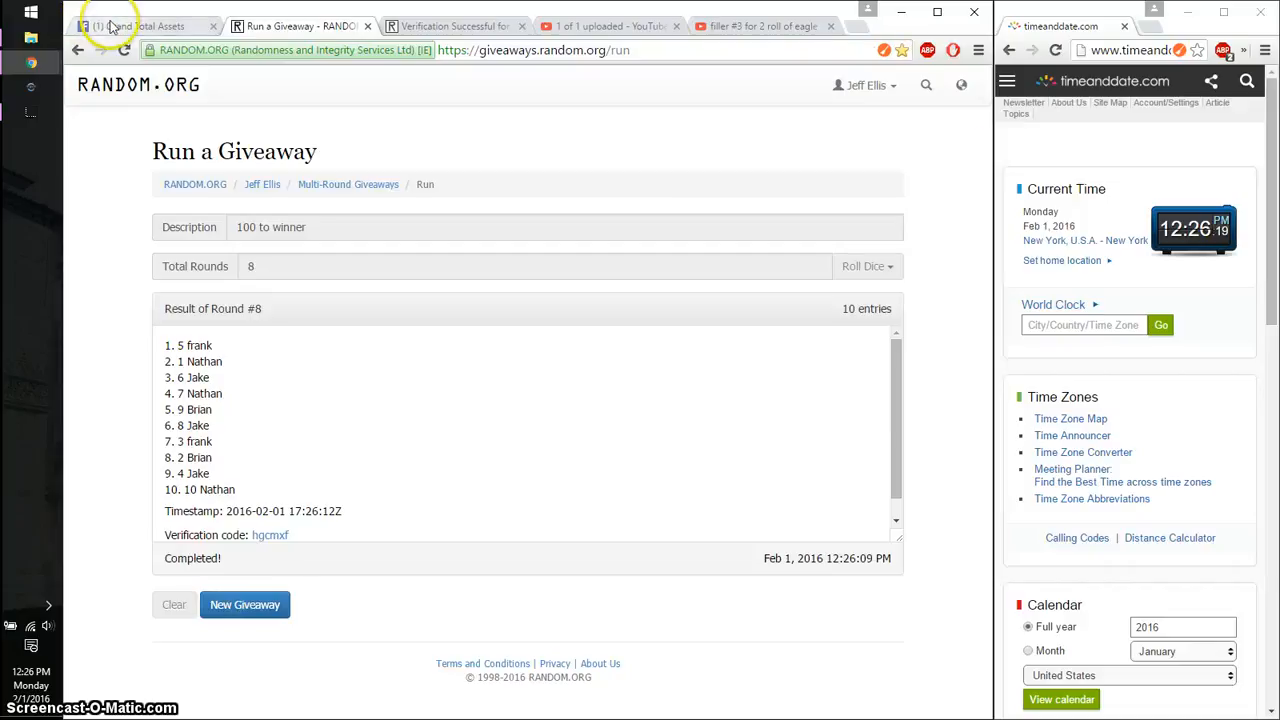
pyautogui.click(140, 26)
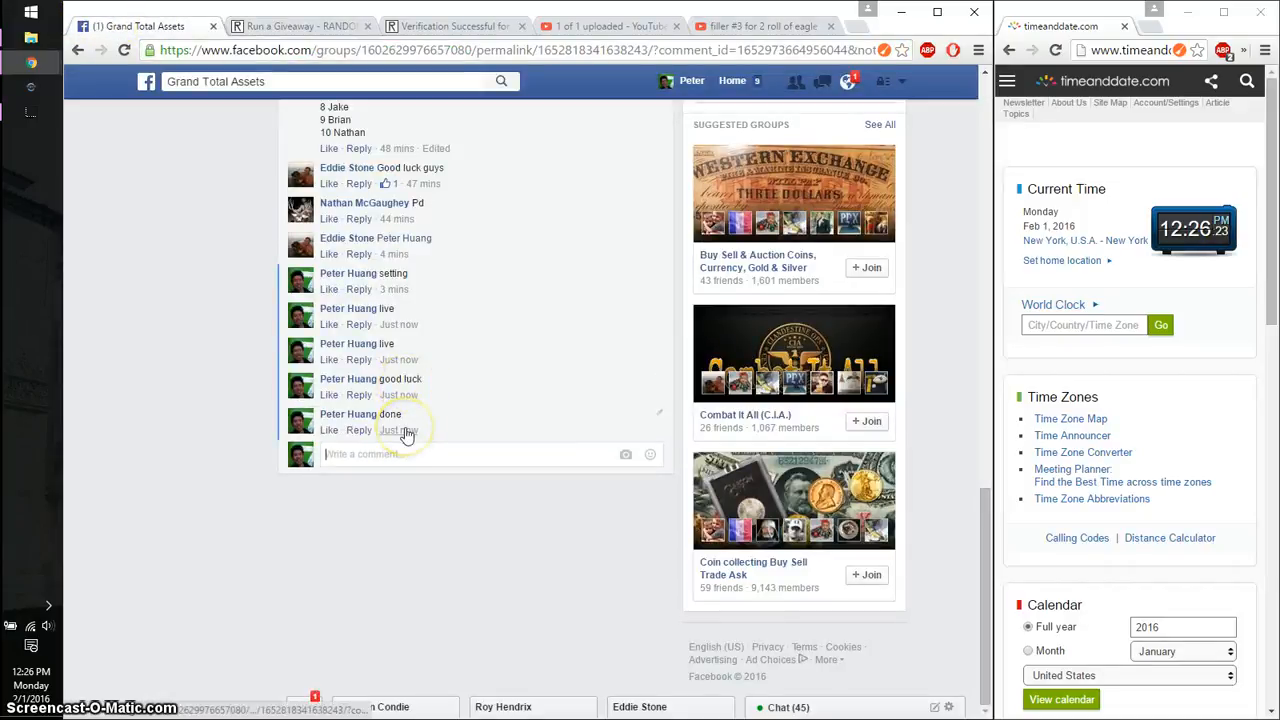
pyautogui.moveTo(404, 430)
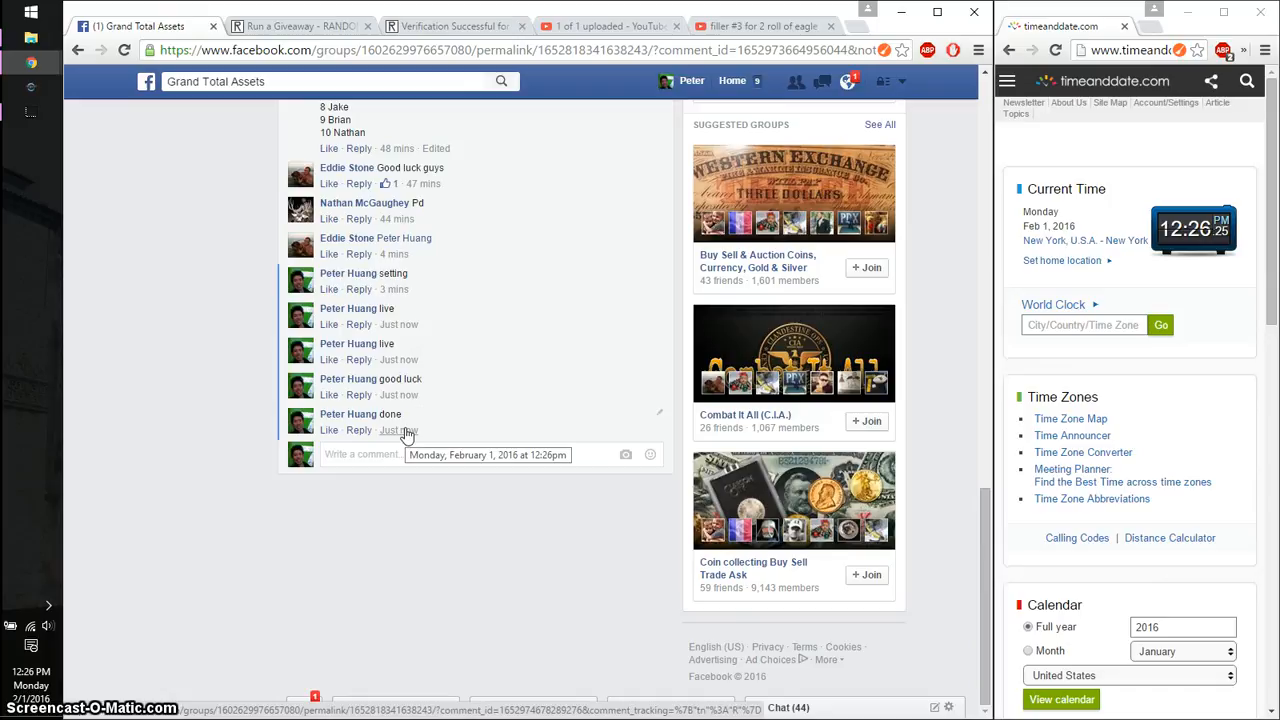